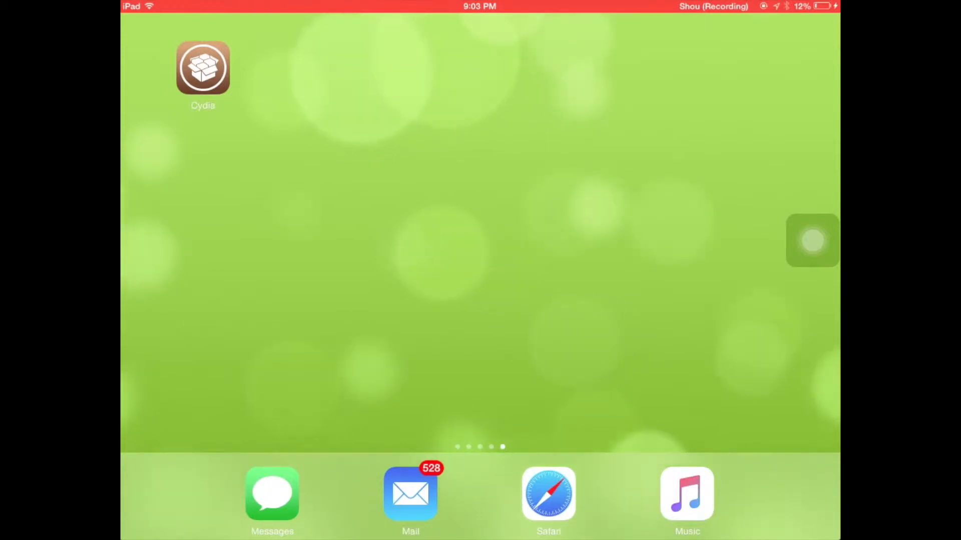
Step: Launch Cydia from the iPad home screen
left_click(203, 68)
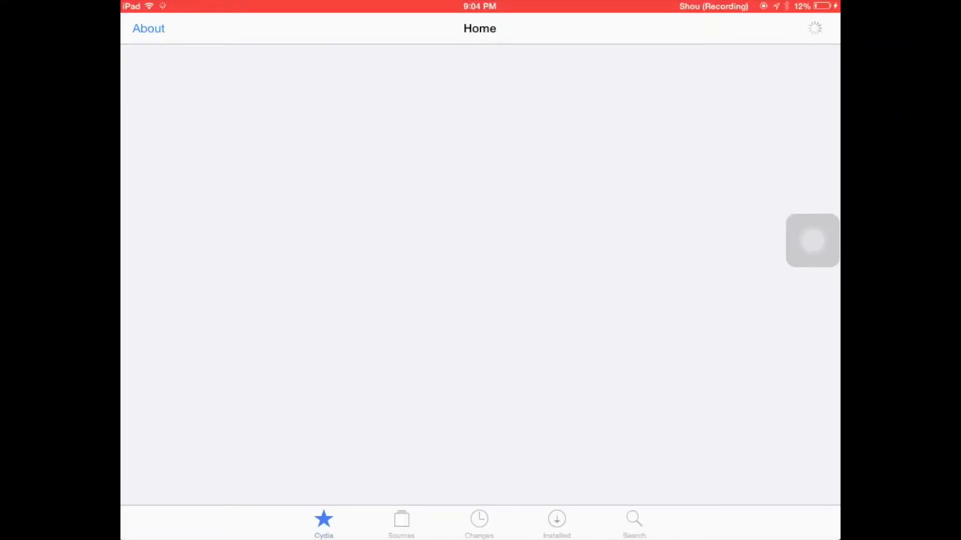
Step: Search Cydia packages for "Wiimote music con" to narrow results to Wiimote Music Controls
left_click(634, 524)
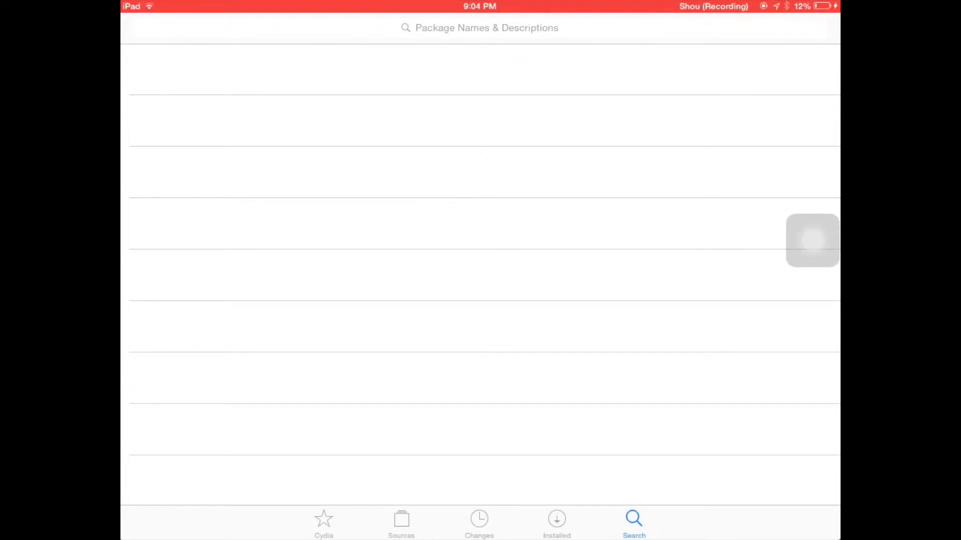
left_click(480, 27)
type("Wiim")
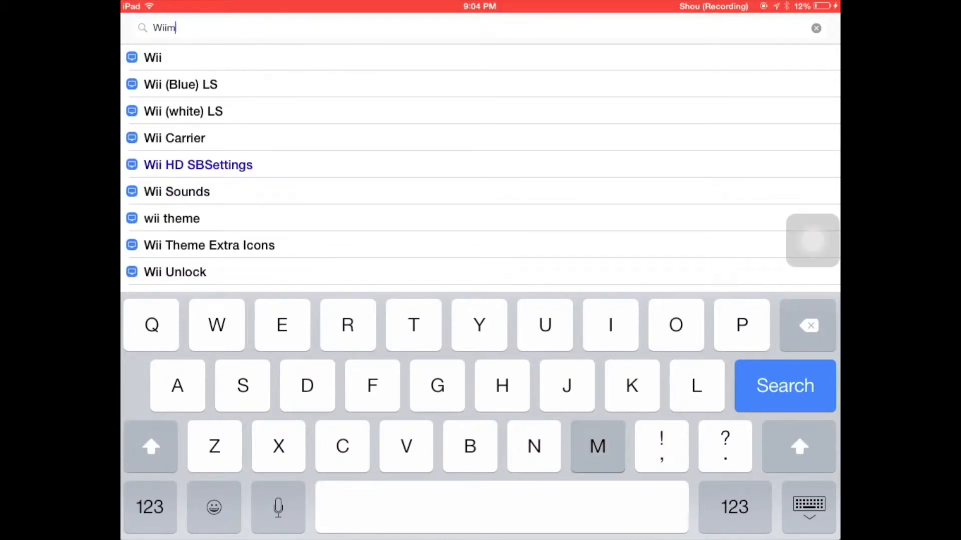
type("ote")
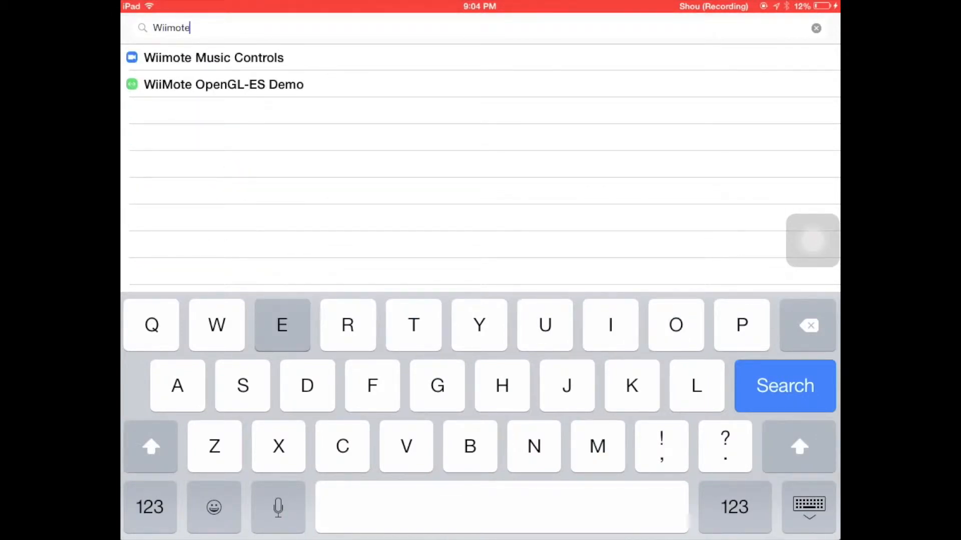
type("music con")
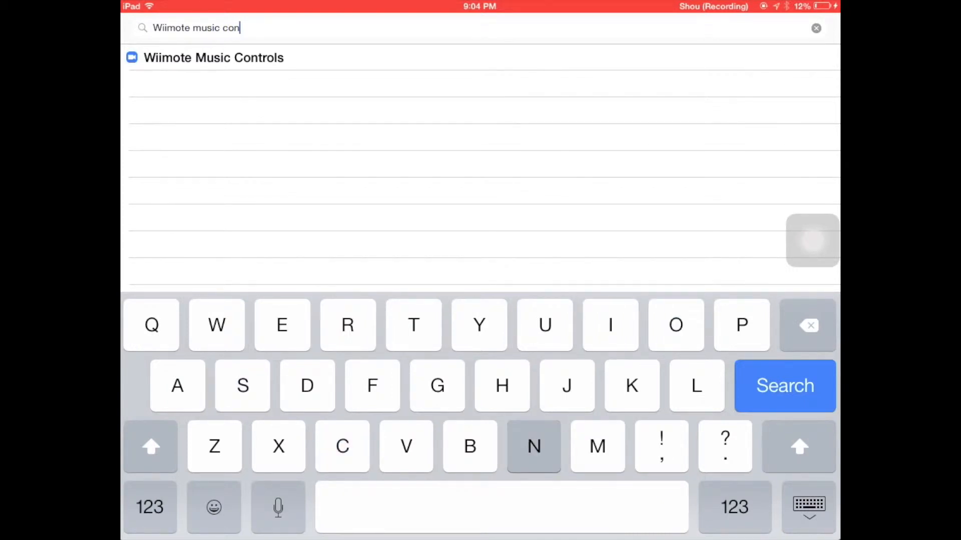
Step: Install Wiimote Music Controls 1.0 from its package page, then bring up AssistiveTouch
left_click(213, 57)
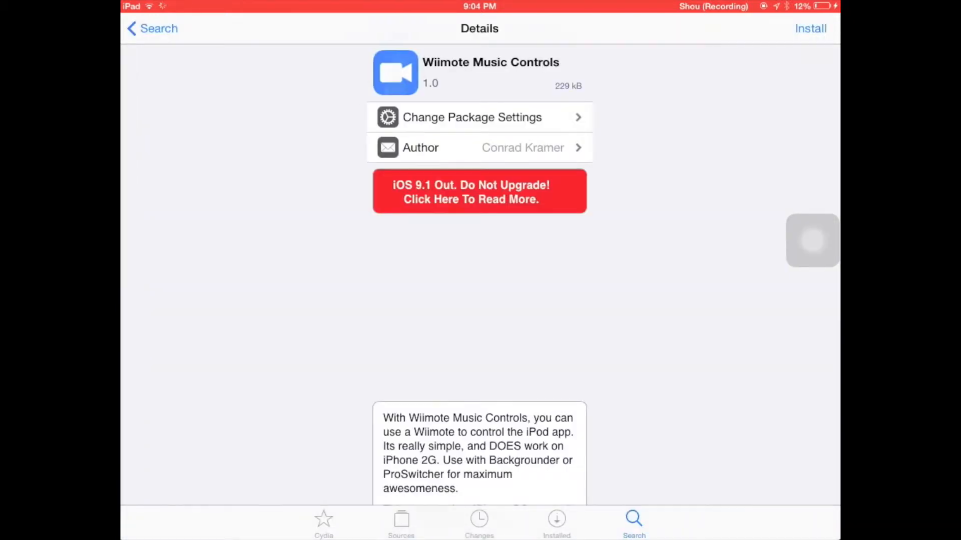
left_click(480, 191)
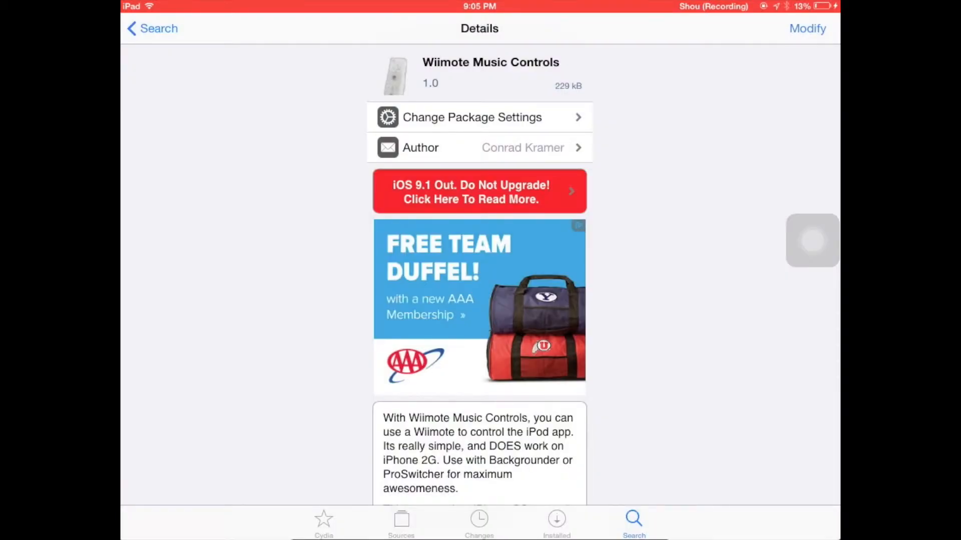
left_click(813, 240)
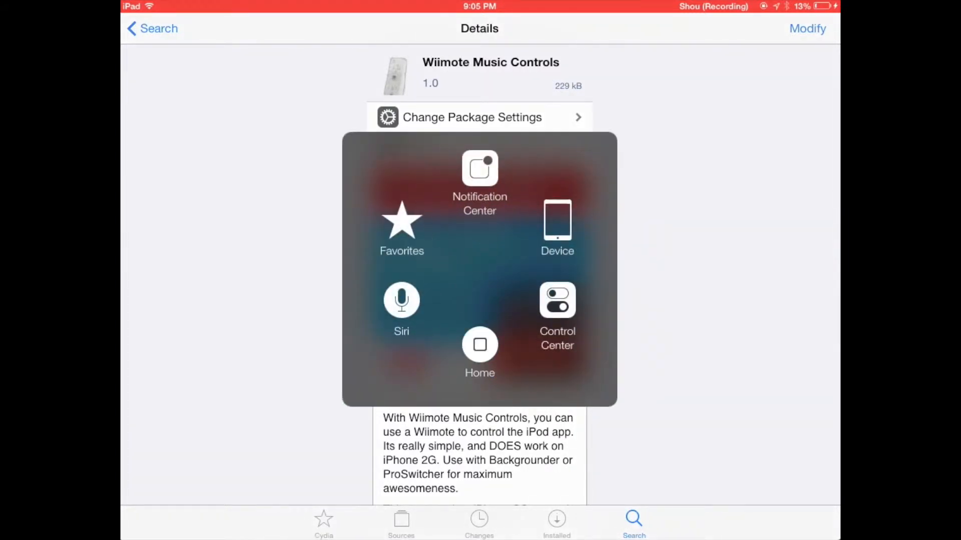
Step: Go home, open Music, and view Imagine Dragons' songs Radioactive and Bleeding Out
left_click(479, 345)
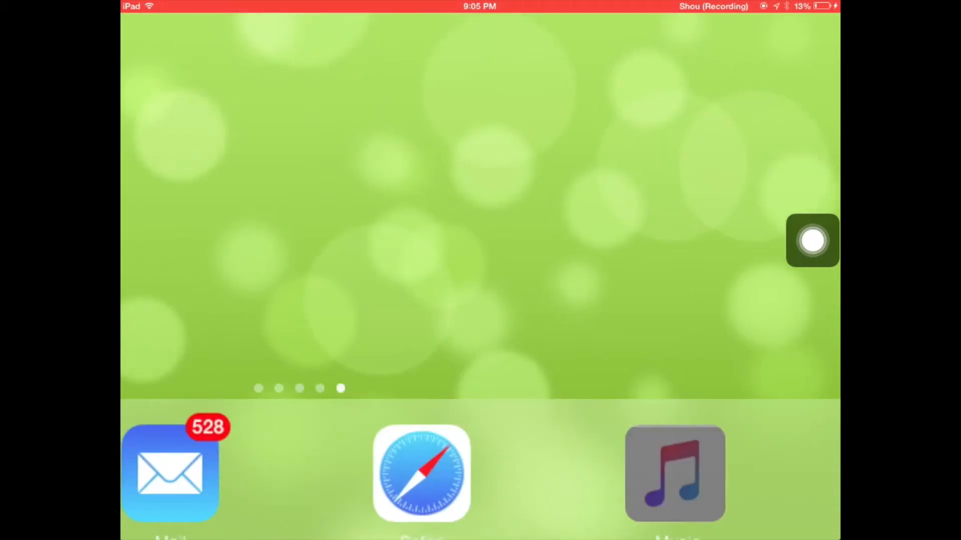
left_click(674, 474)
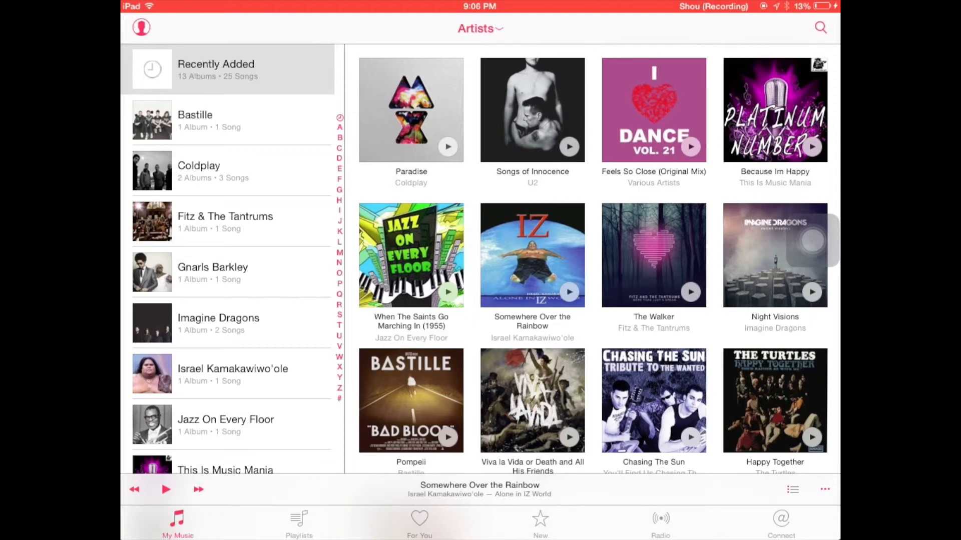
left_click(219, 323)
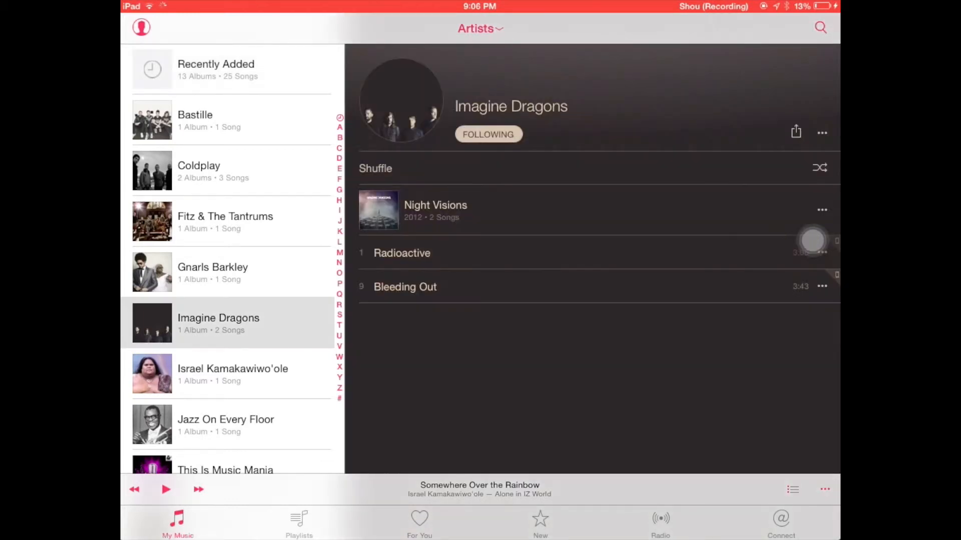